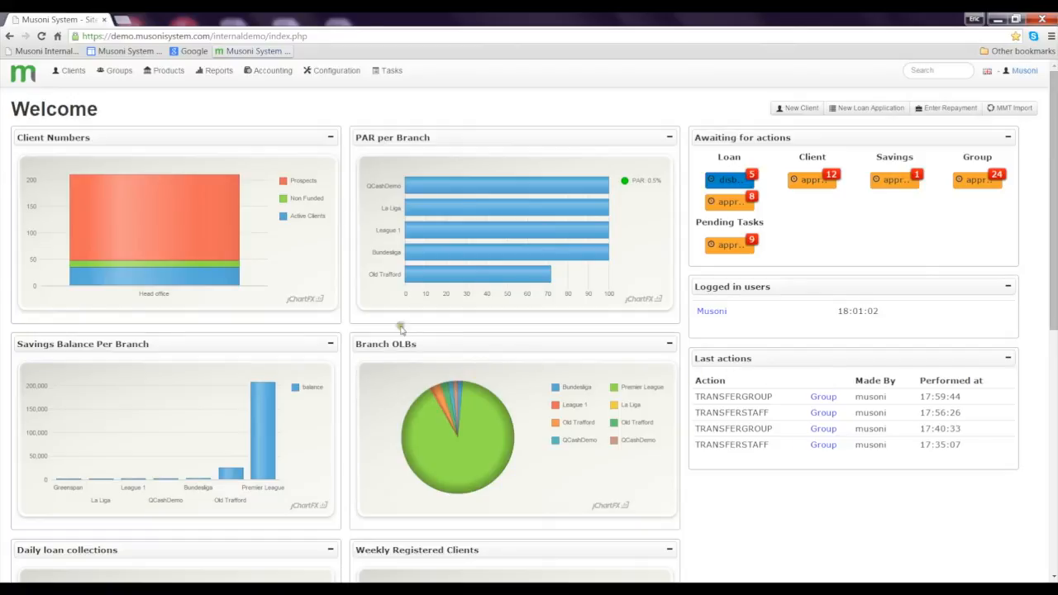
Step: Go to the Transfer Group page from the Groups menu
click(119, 70)
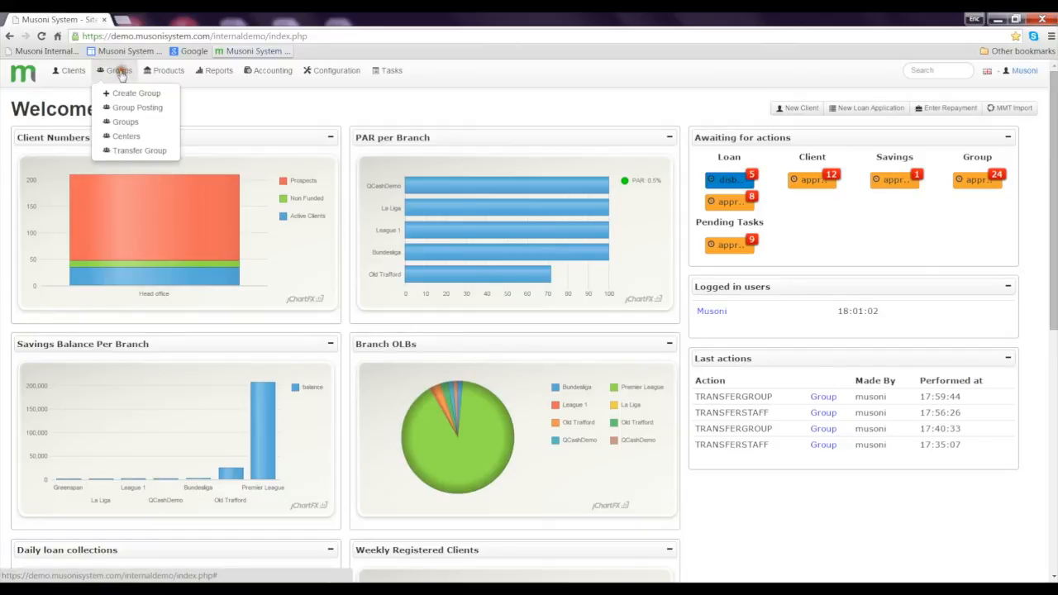
click(138, 150)
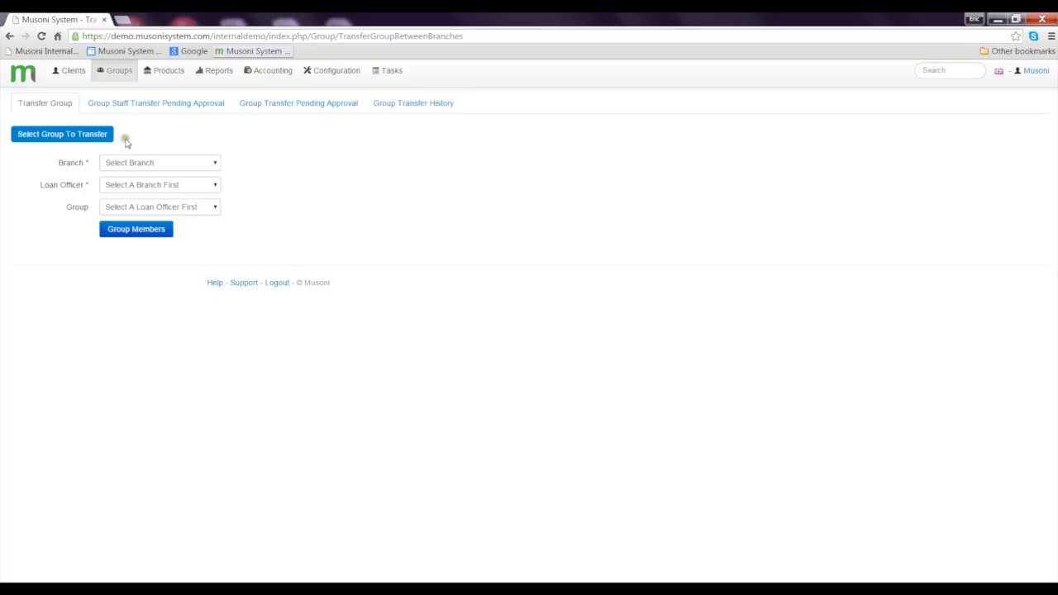
mouse_move(89, 139)
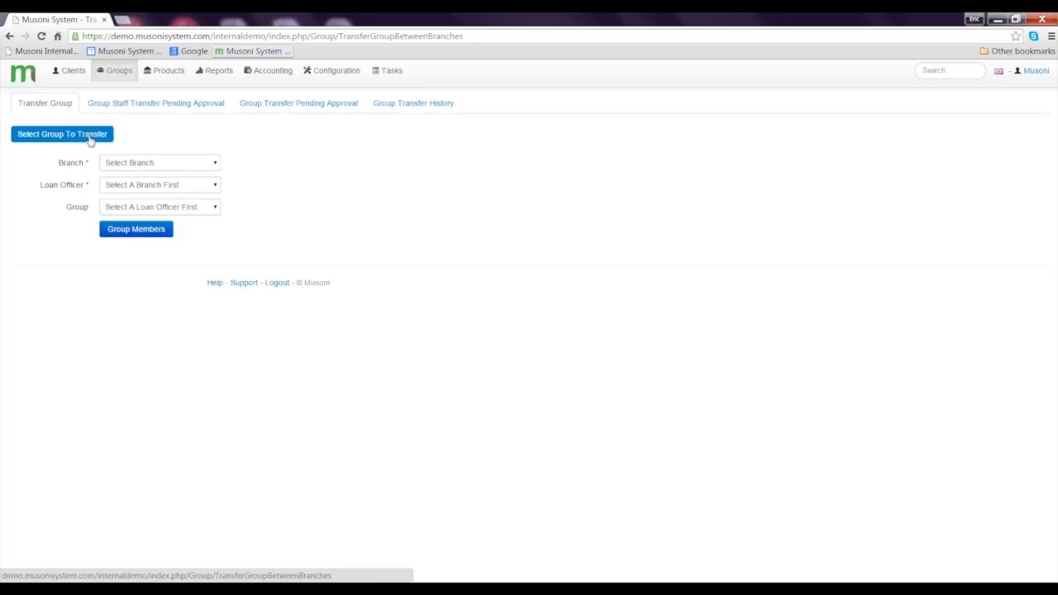
Step: Fill the form with branch Old Trafford, loan officer Moyes, David and group Sreen Savers United
click(63, 134)
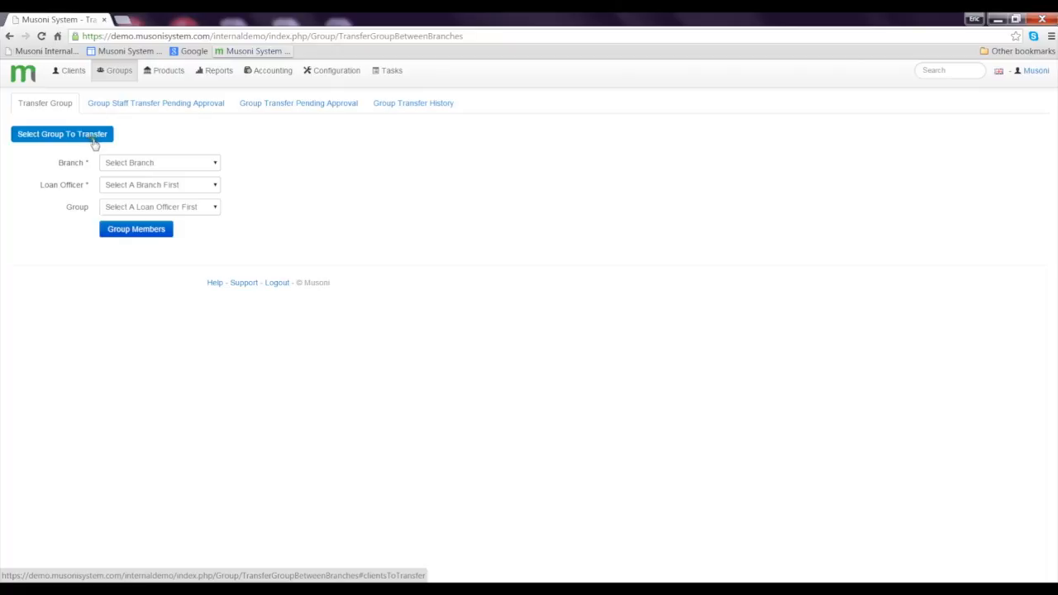
click(159, 162)
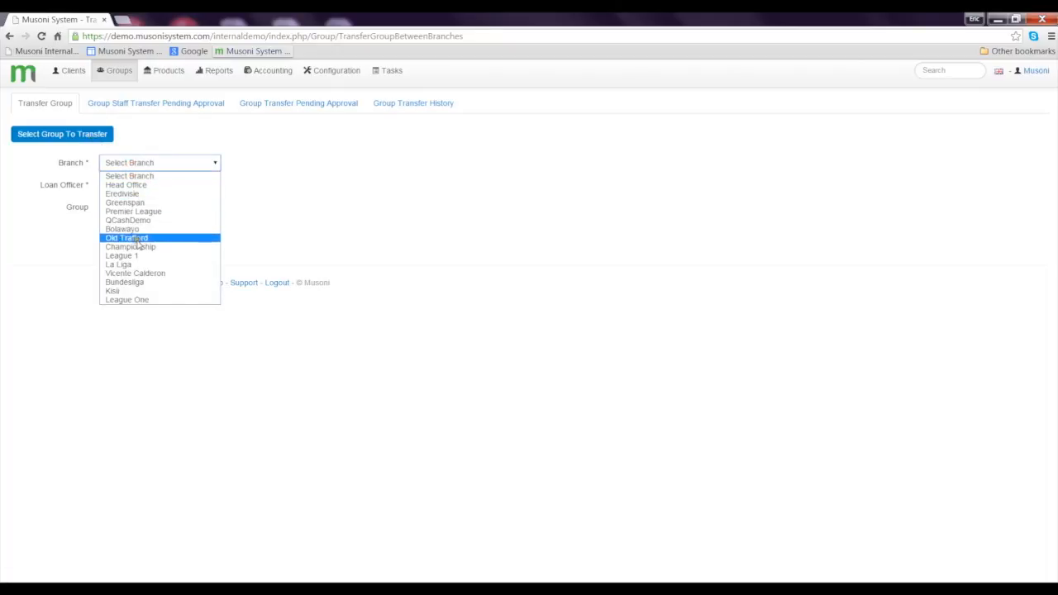
click(125, 238)
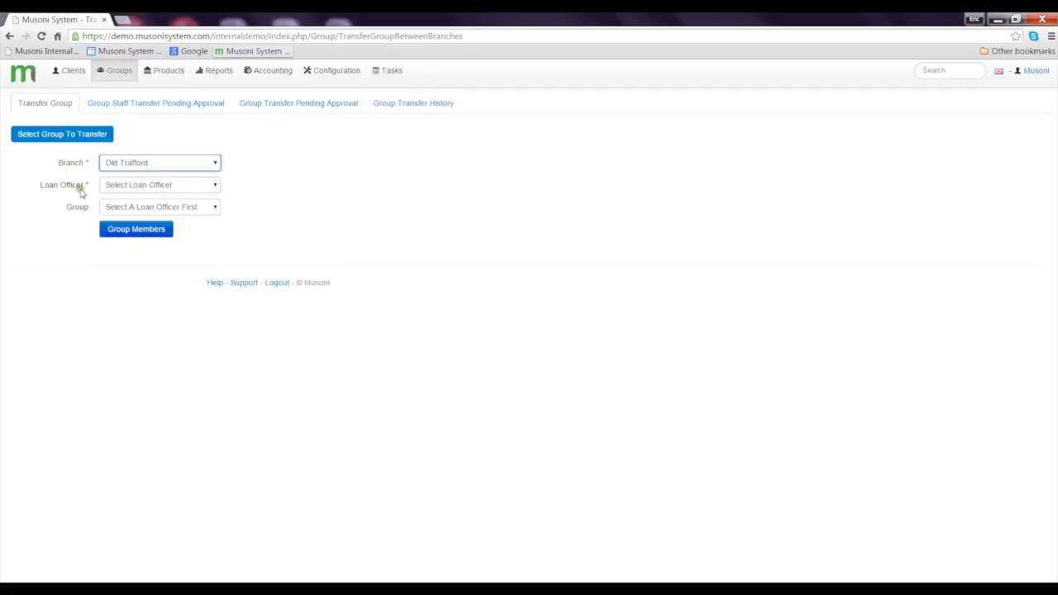
click(158, 185)
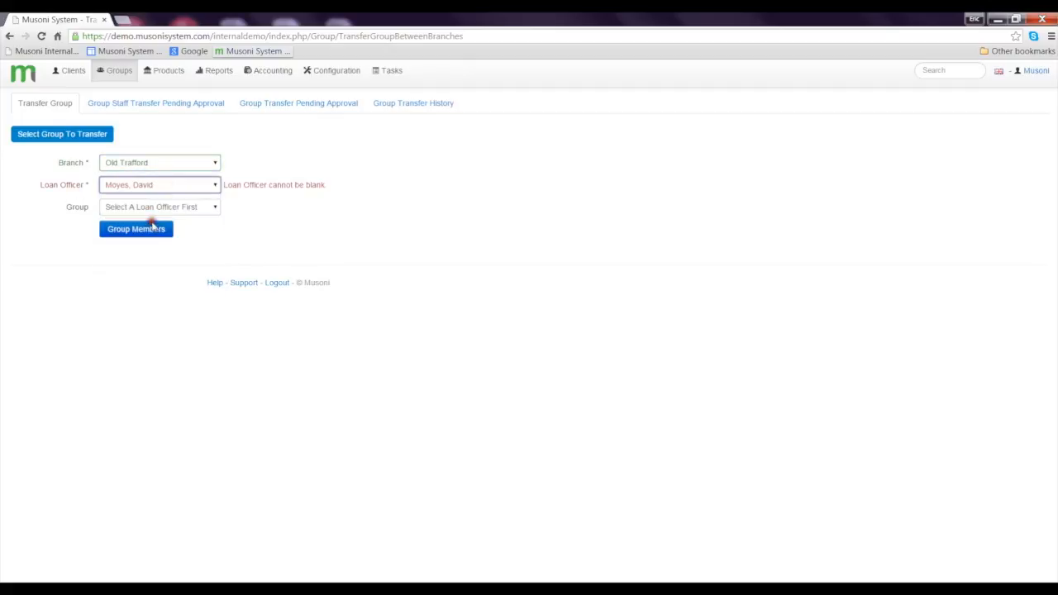
click(159, 207)
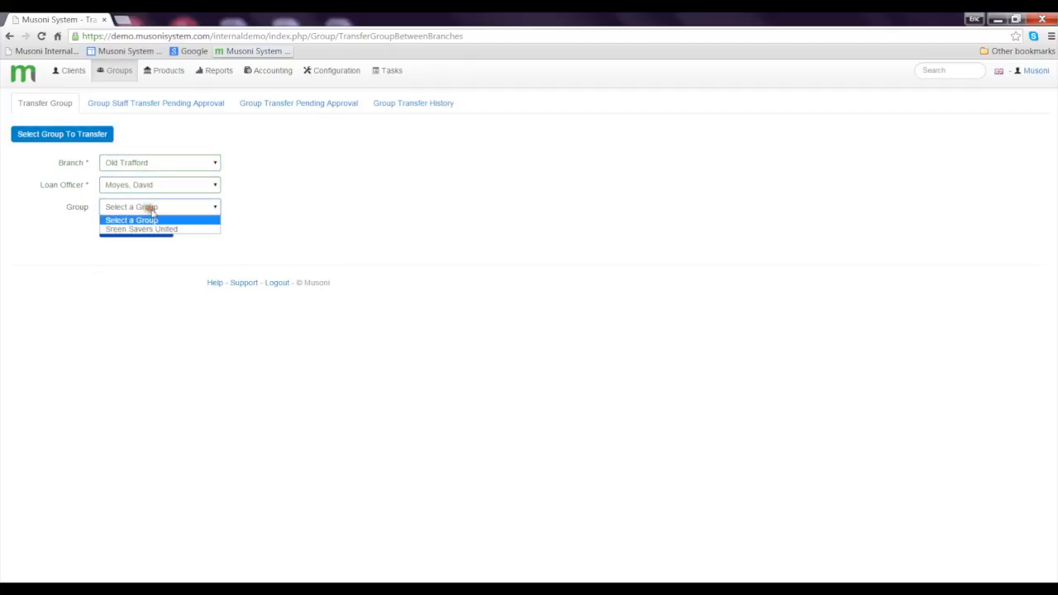
click(142, 228)
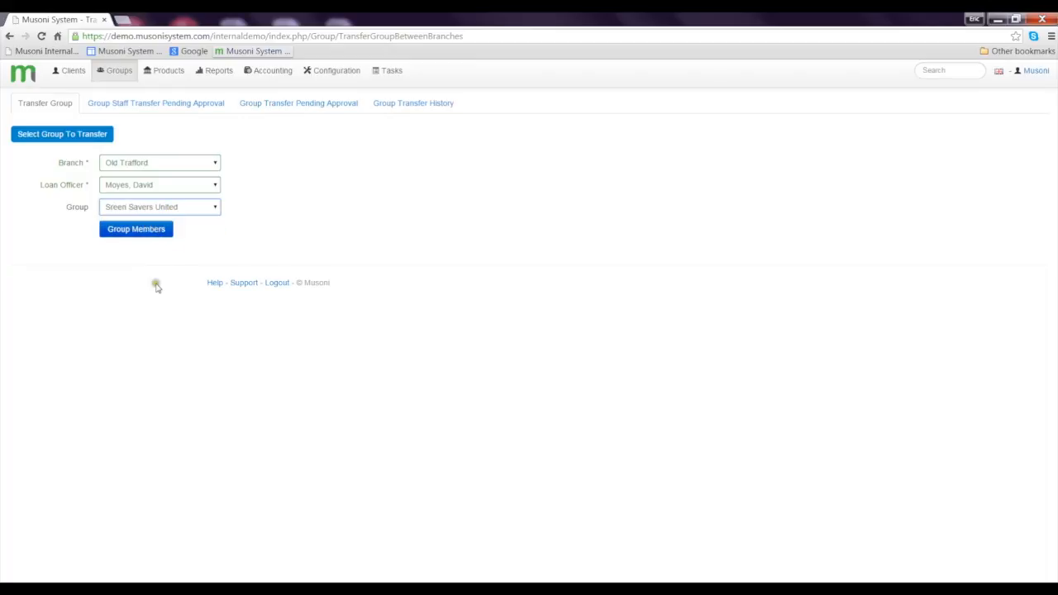
mouse_move(155, 256)
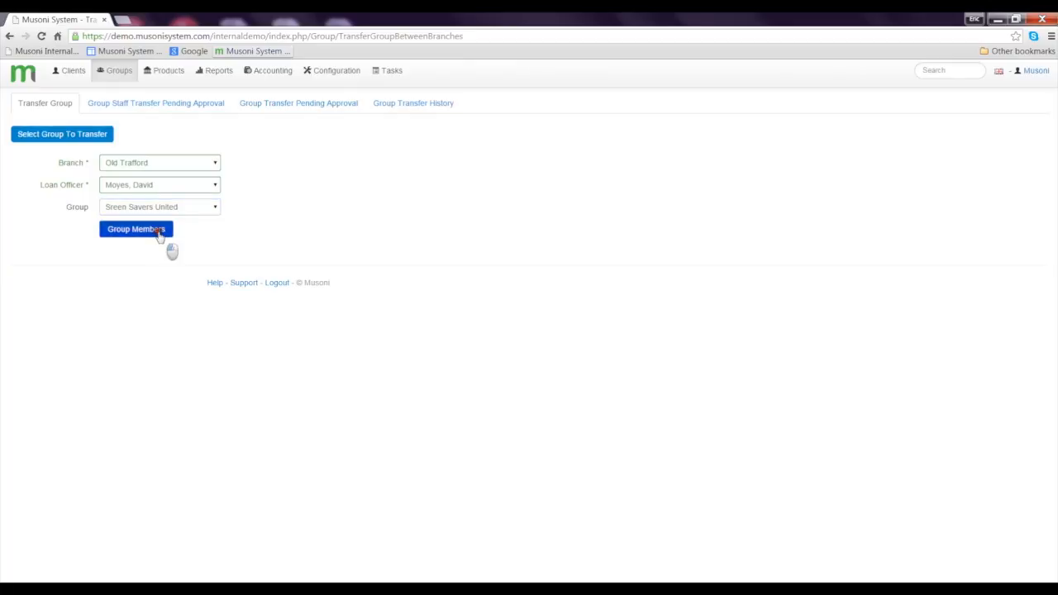
Step: List the group's three members and continue to the Select Action step
click(135, 228)
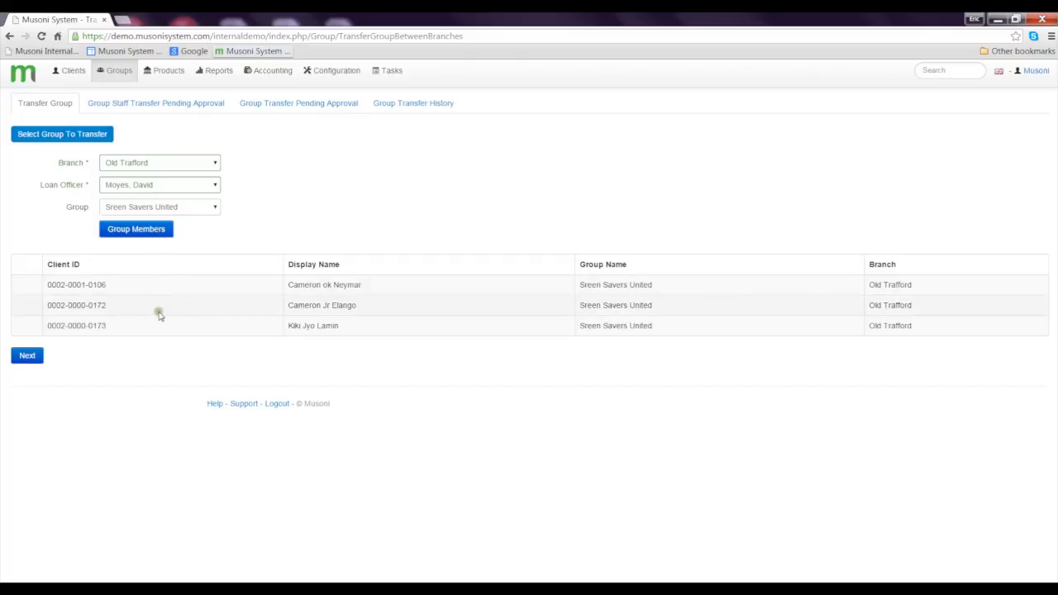
mouse_move(165, 318)
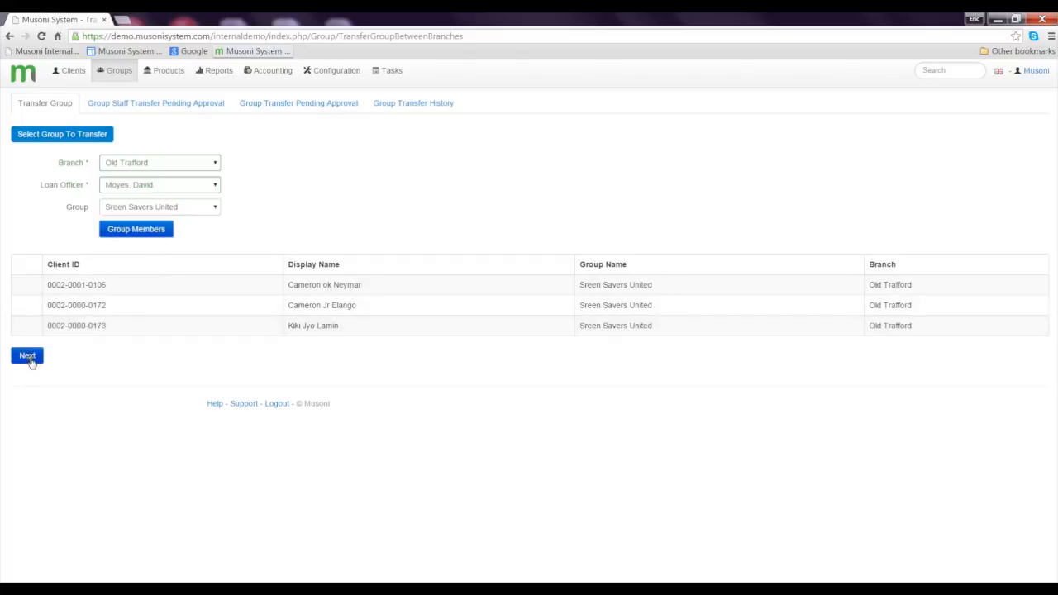
click(27, 355)
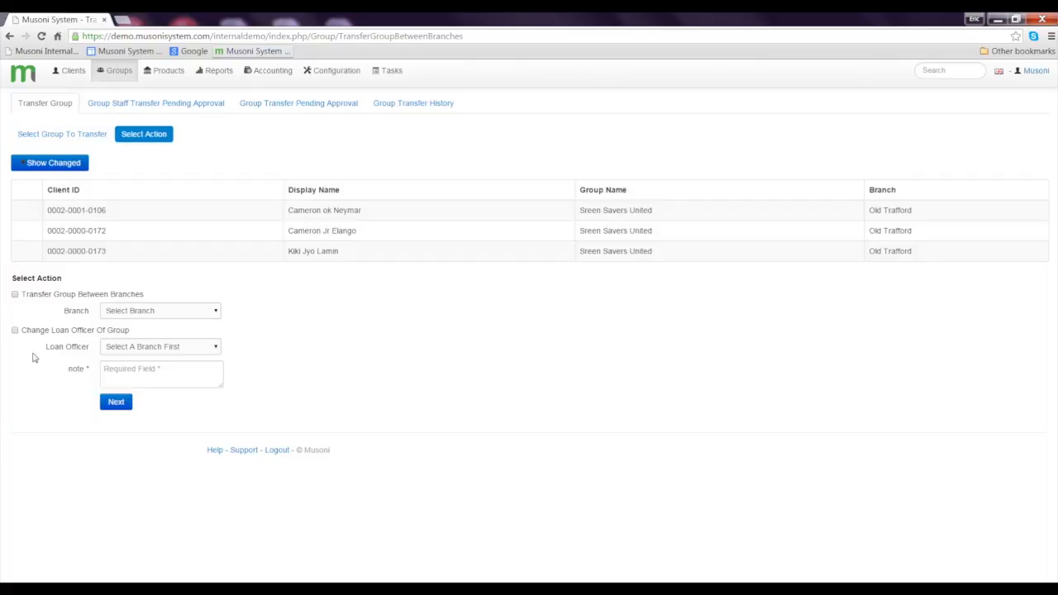
Step: Choose Transfer Group Between Branches with Premier League as the destination branch
click(14, 294)
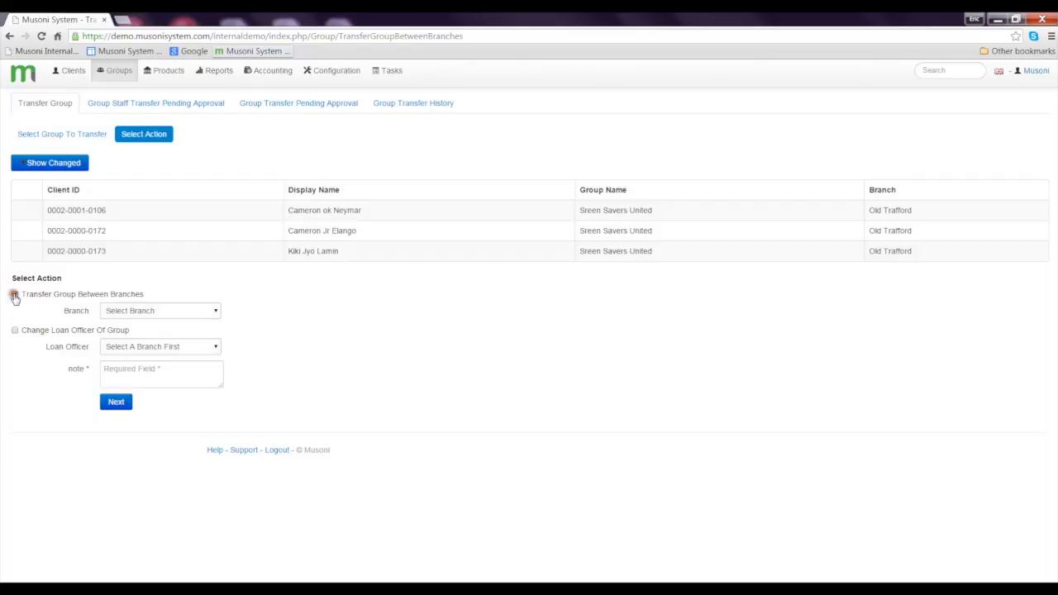
click(15, 294)
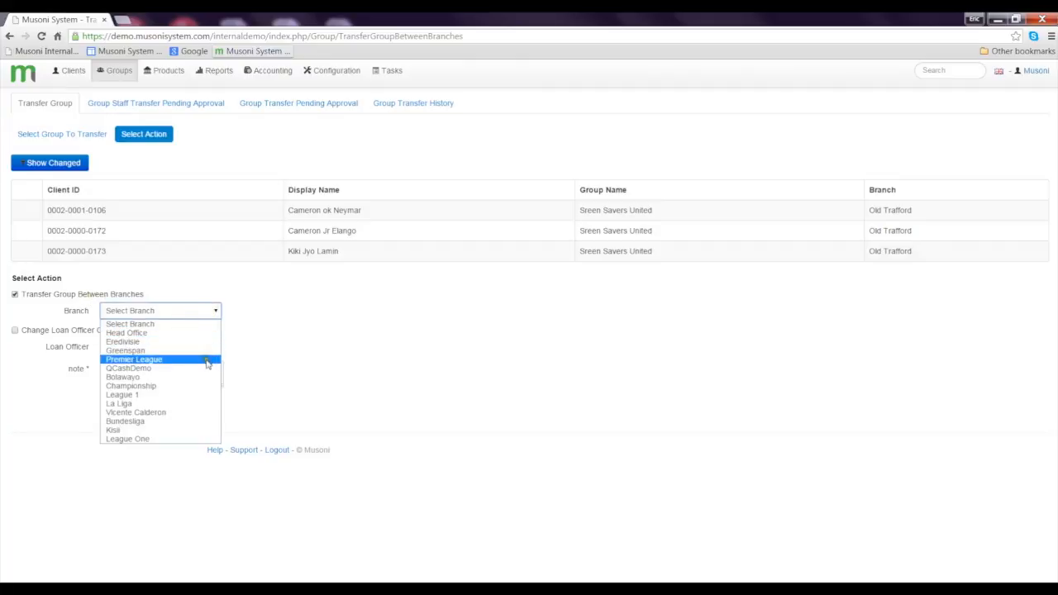
mouse_move(208, 367)
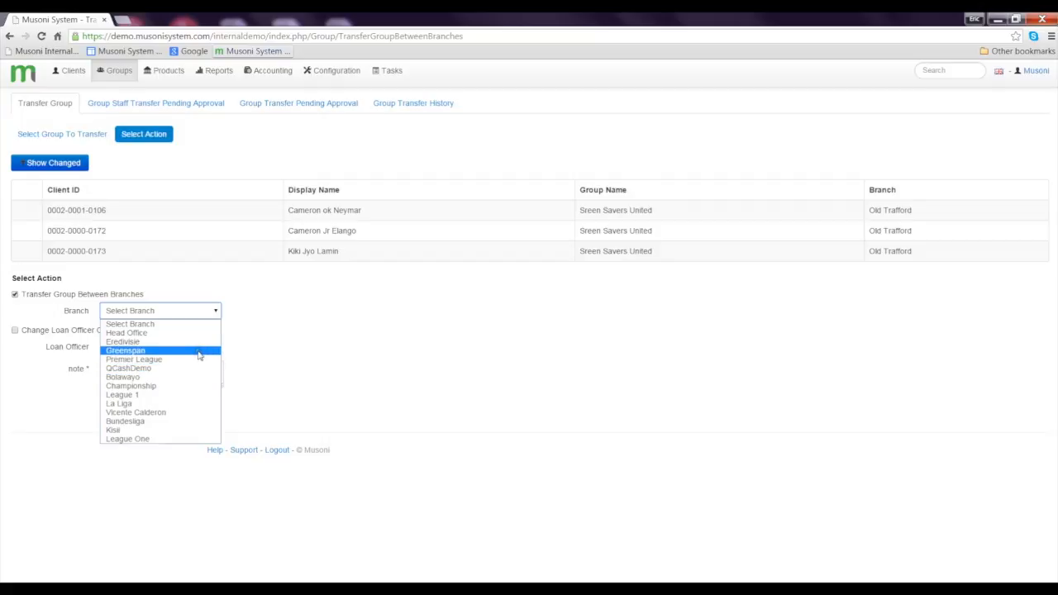
click(134, 359)
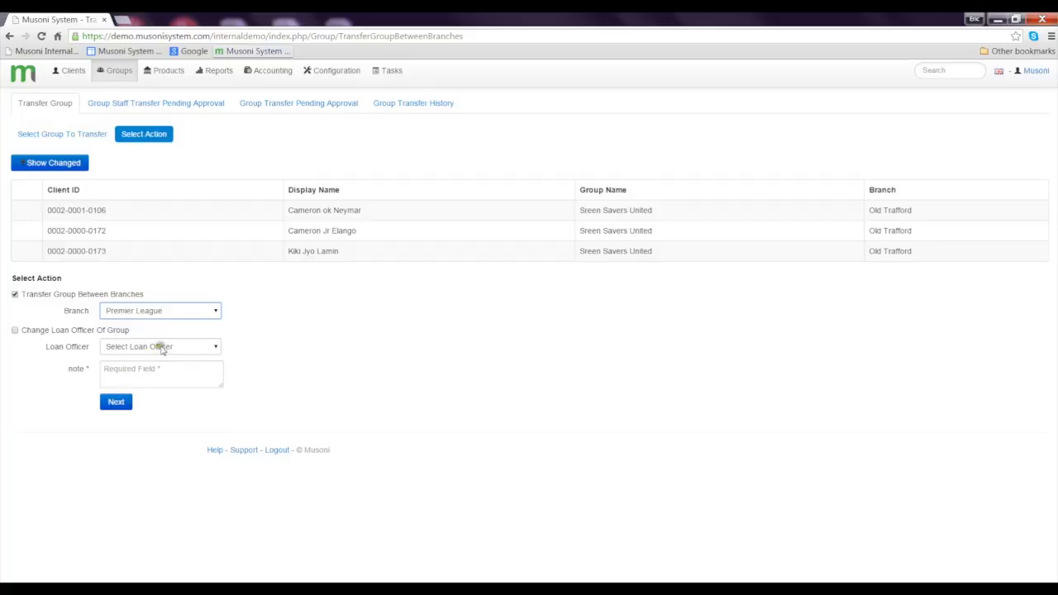
click(159, 347)
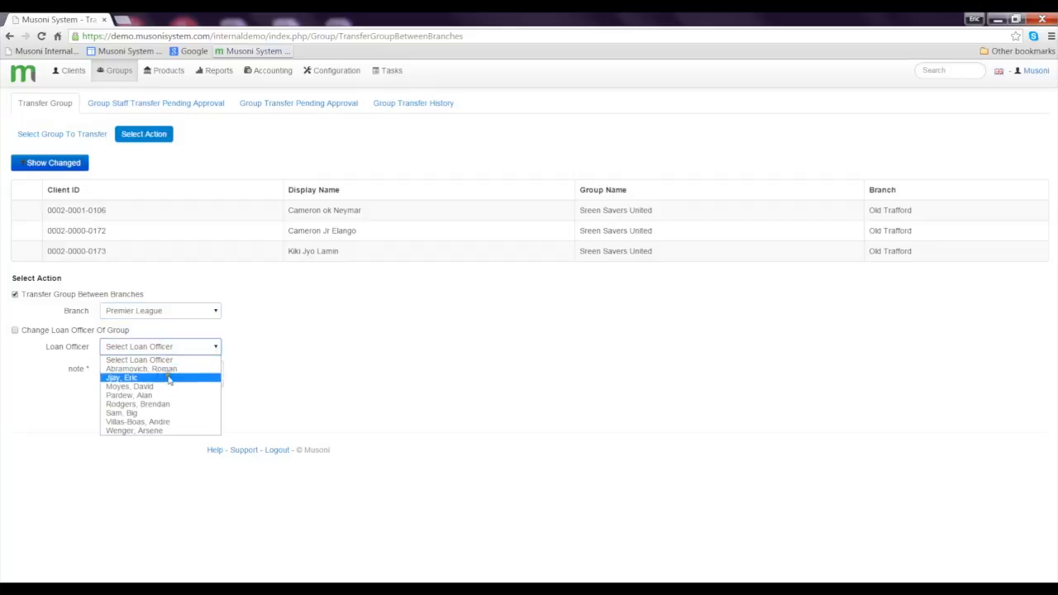
mouse_move(180, 387)
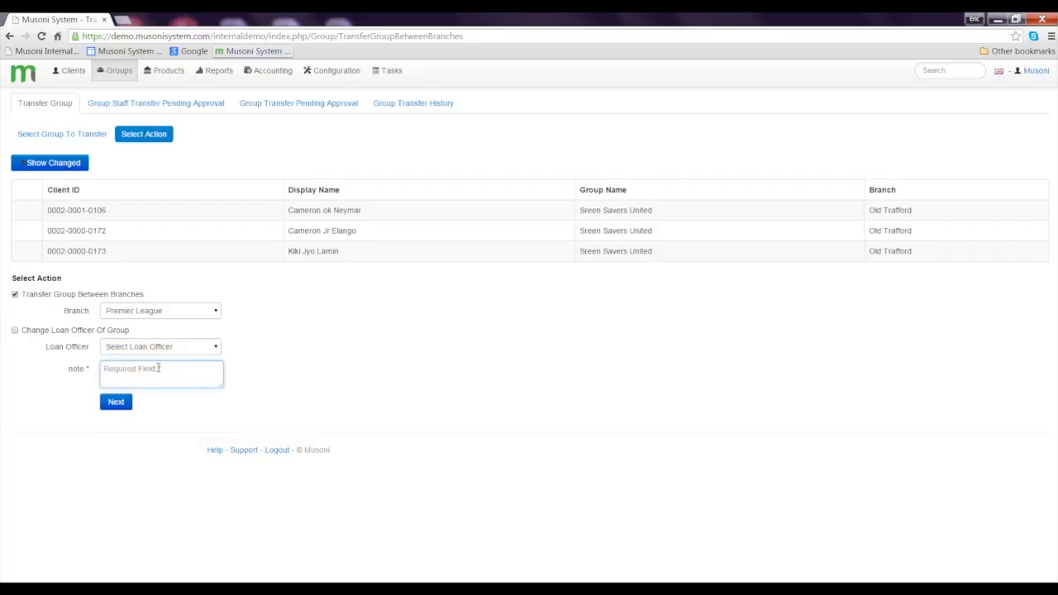
text(Change of address)
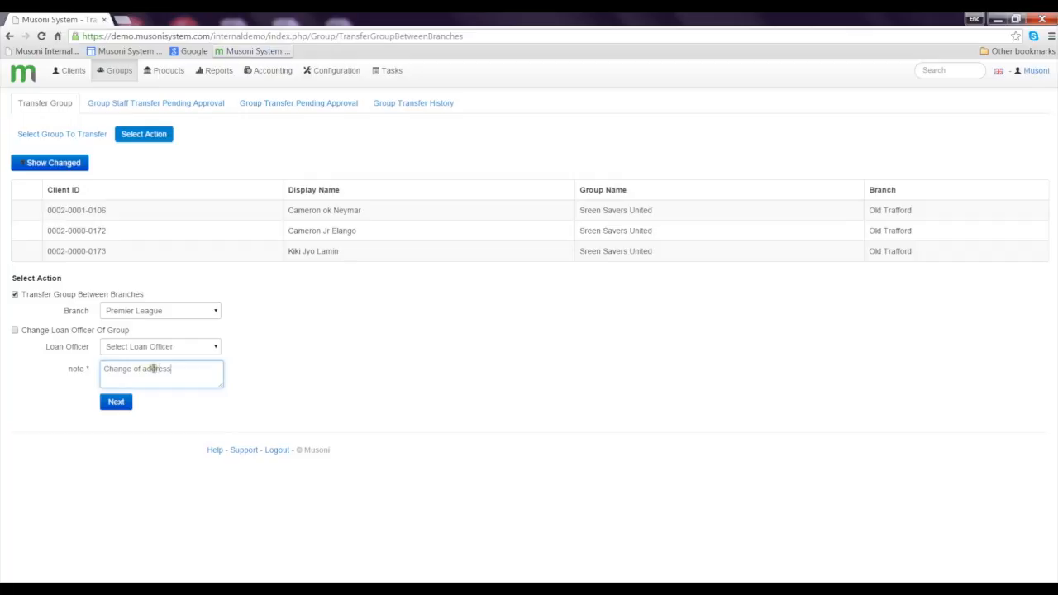
click(115, 402)
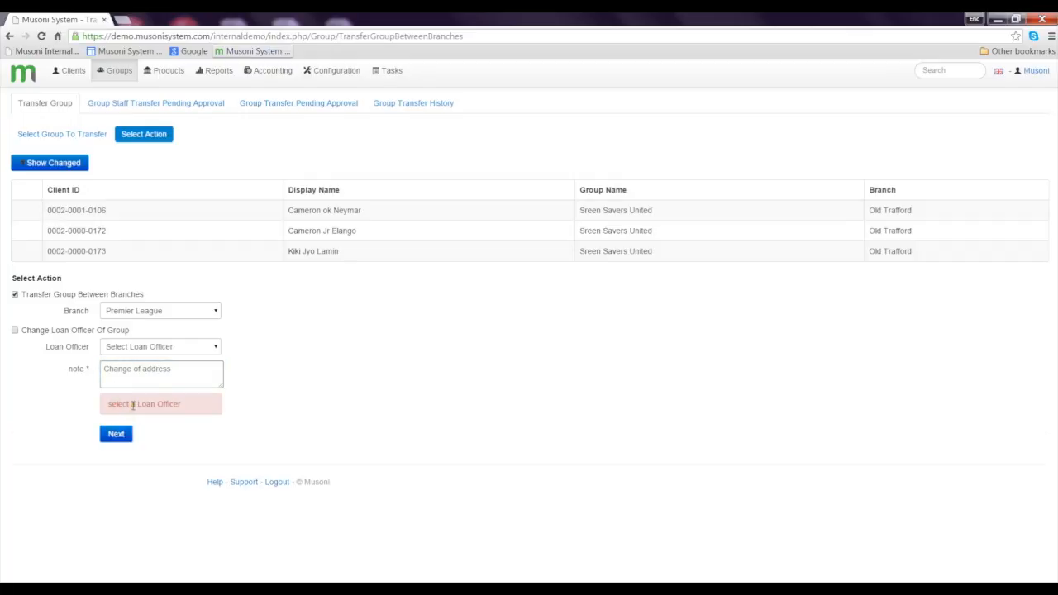
click(161, 347)
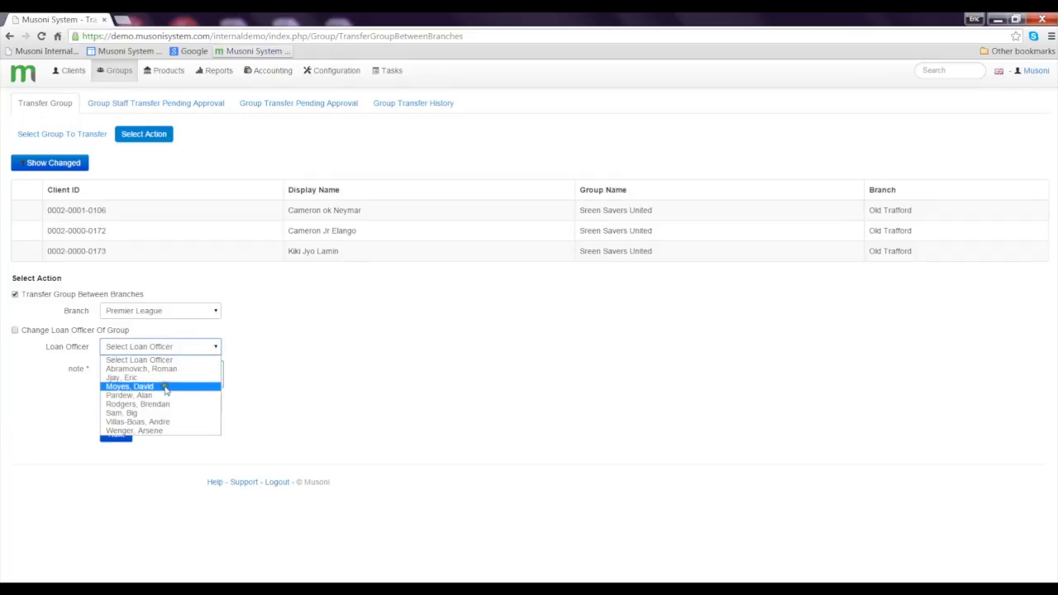
click(128, 387)
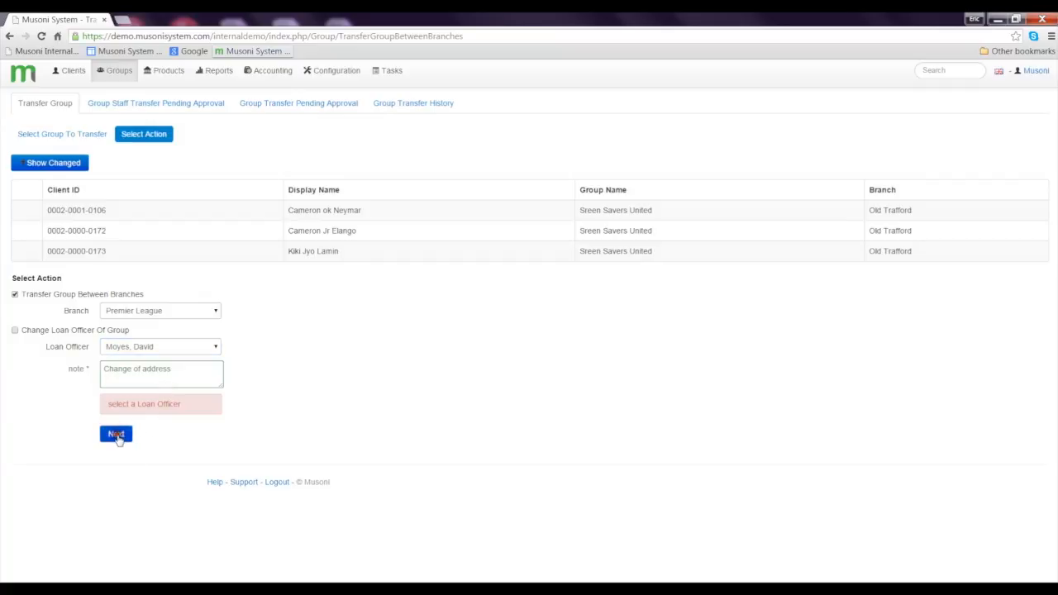
click(116, 433)
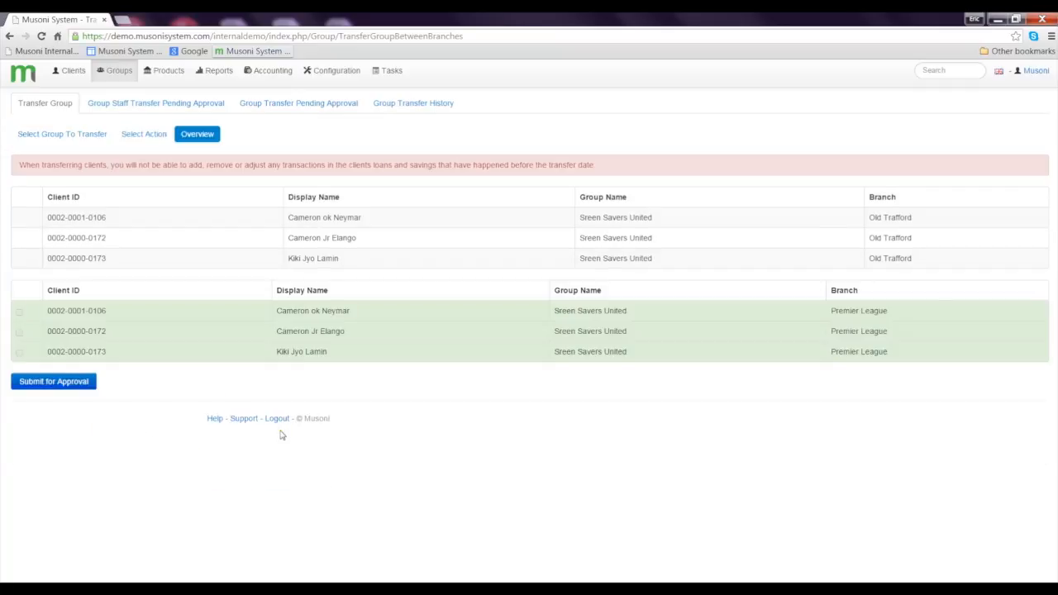
mouse_move(138, 208)
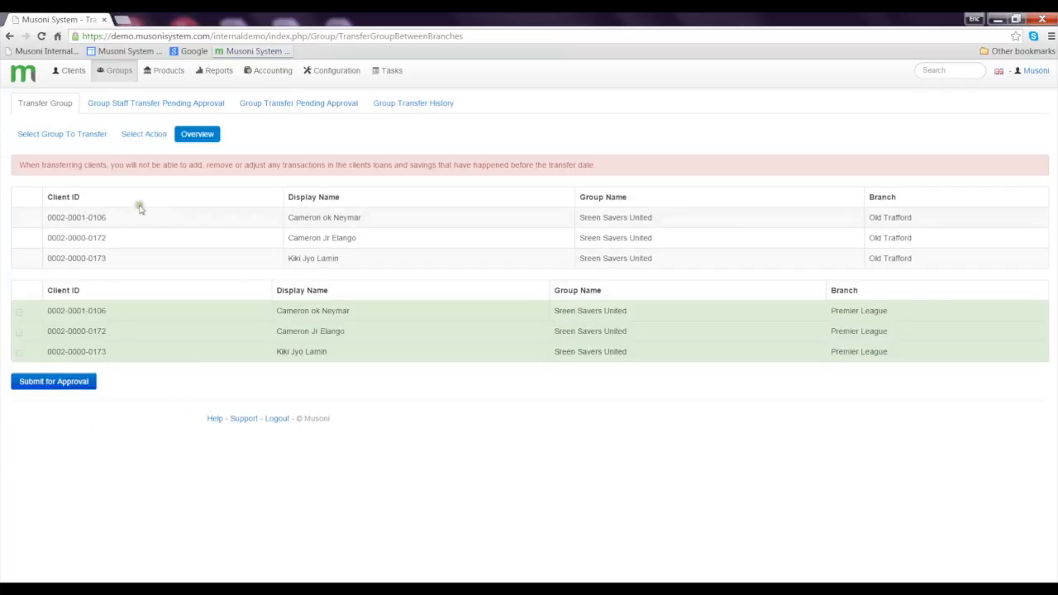
mouse_move(152, 358)
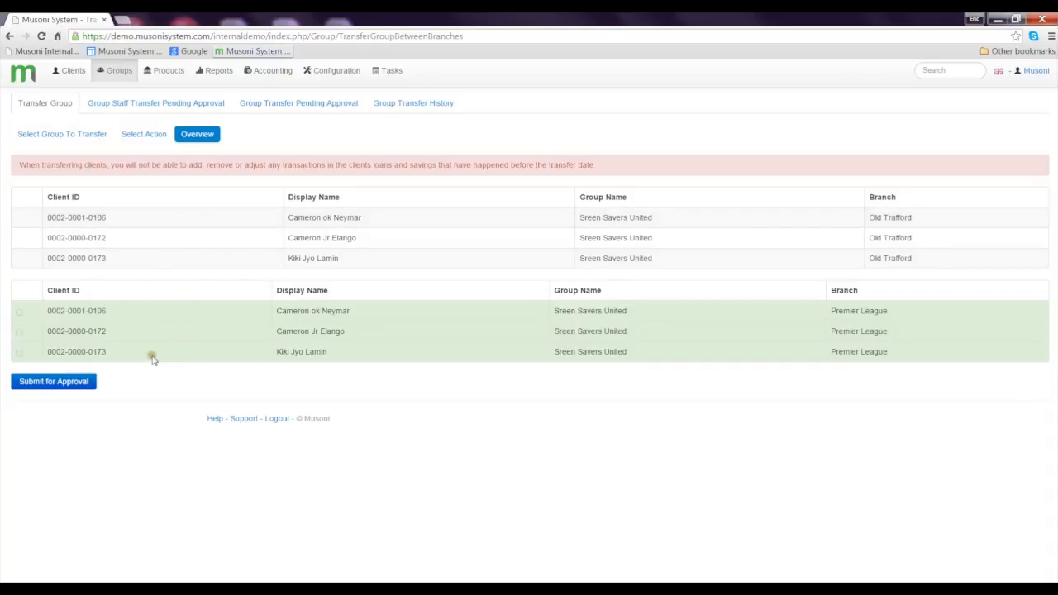
mouse_move(30, 178)
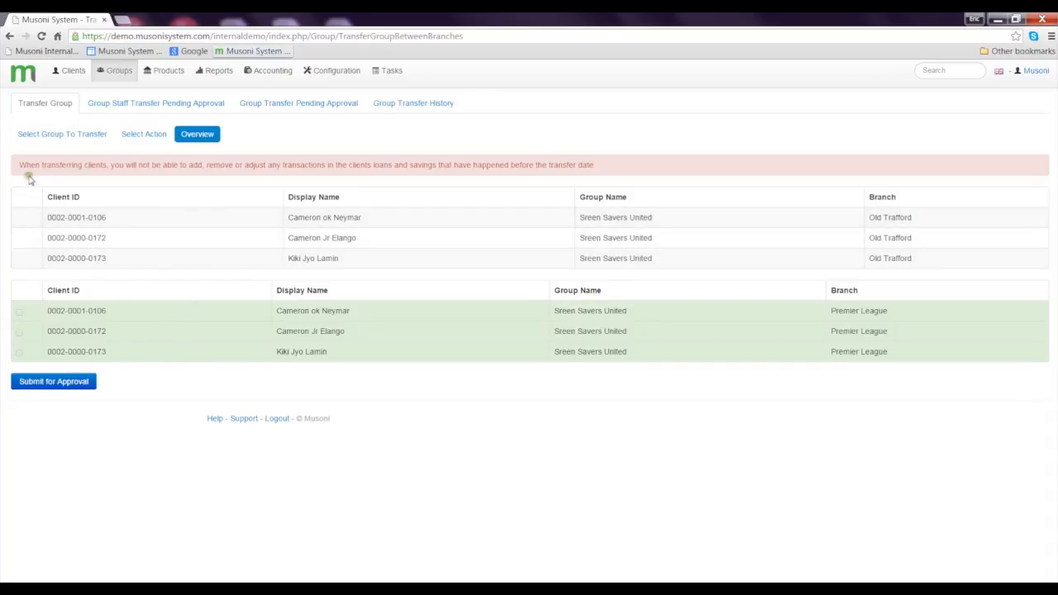
mouse_move(132, 174)
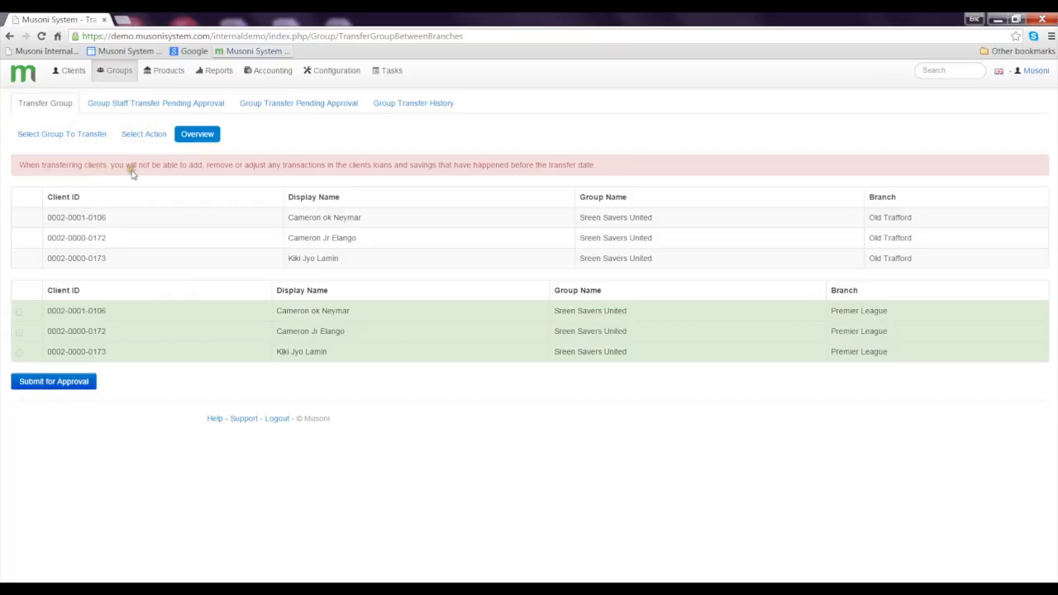
mouse_move(239, 167)
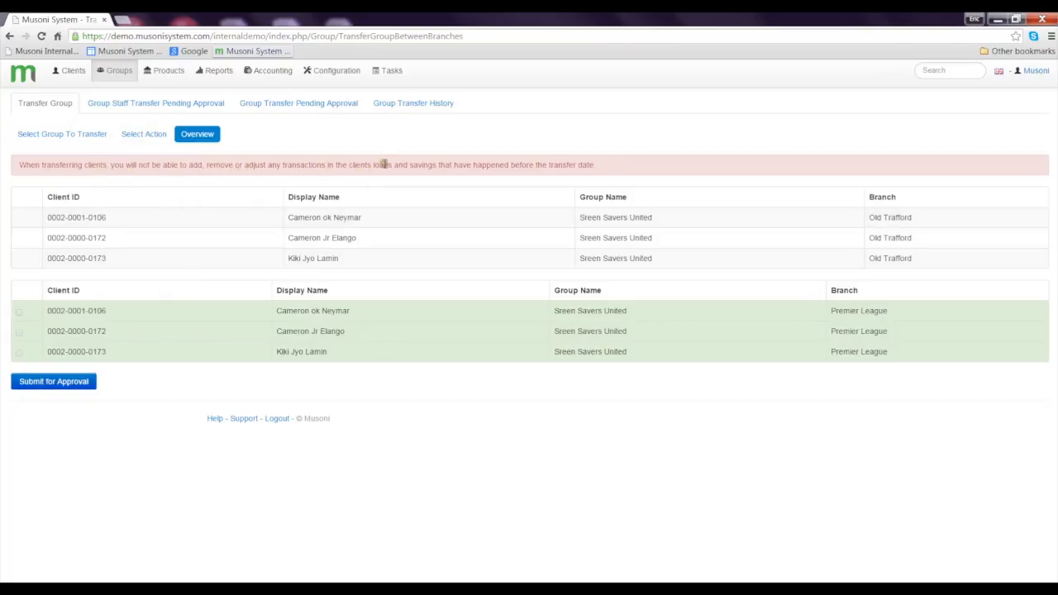
mouse_move(489, 175)
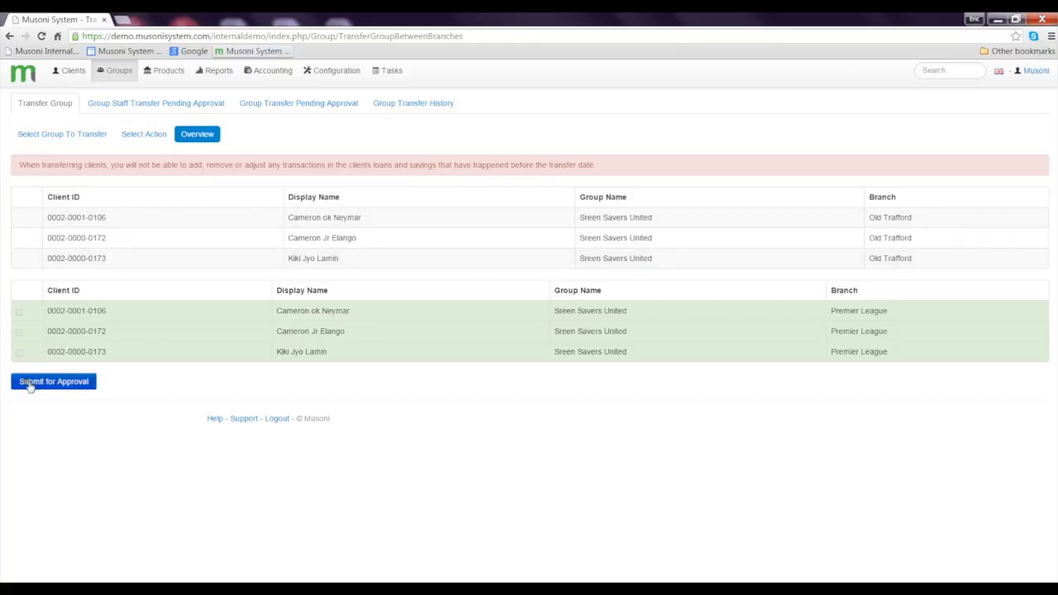
Step: Submit the Sreen Savers United transfer to Premier League for approval
click(53, 380)
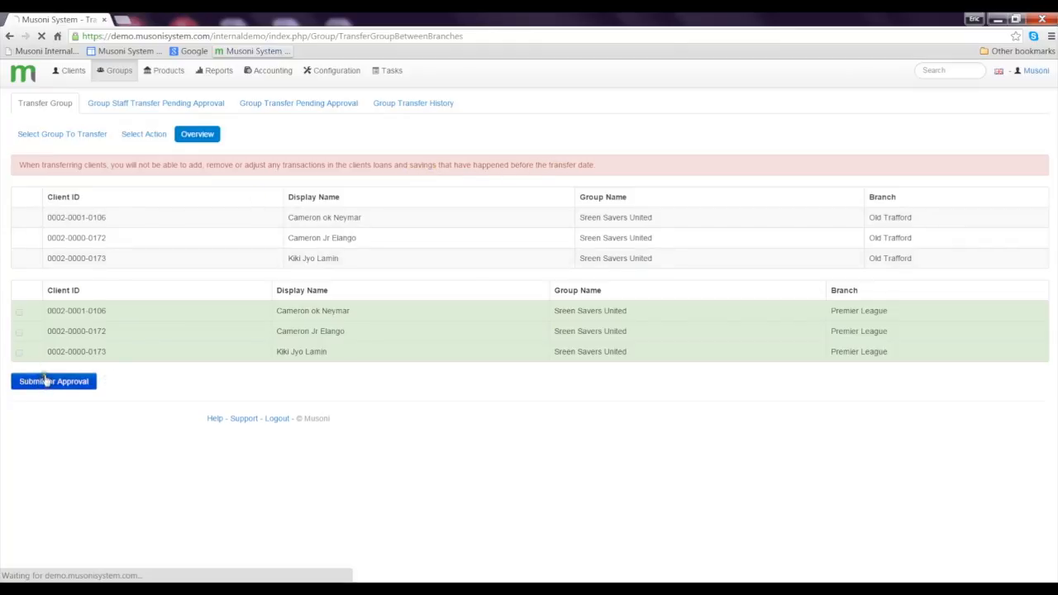
click(53, 380)
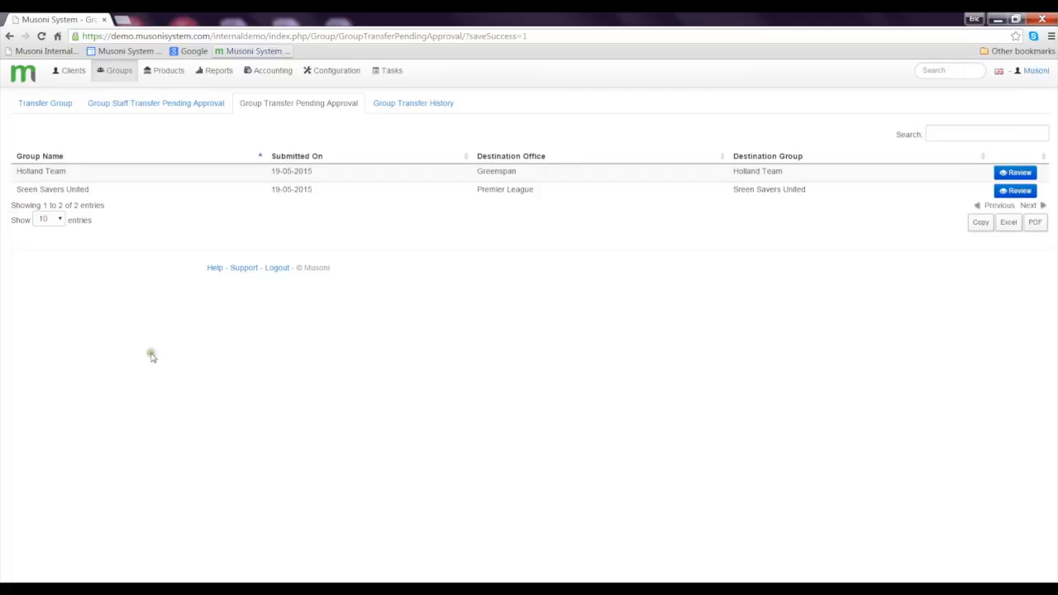
mouse_move(542, 197)
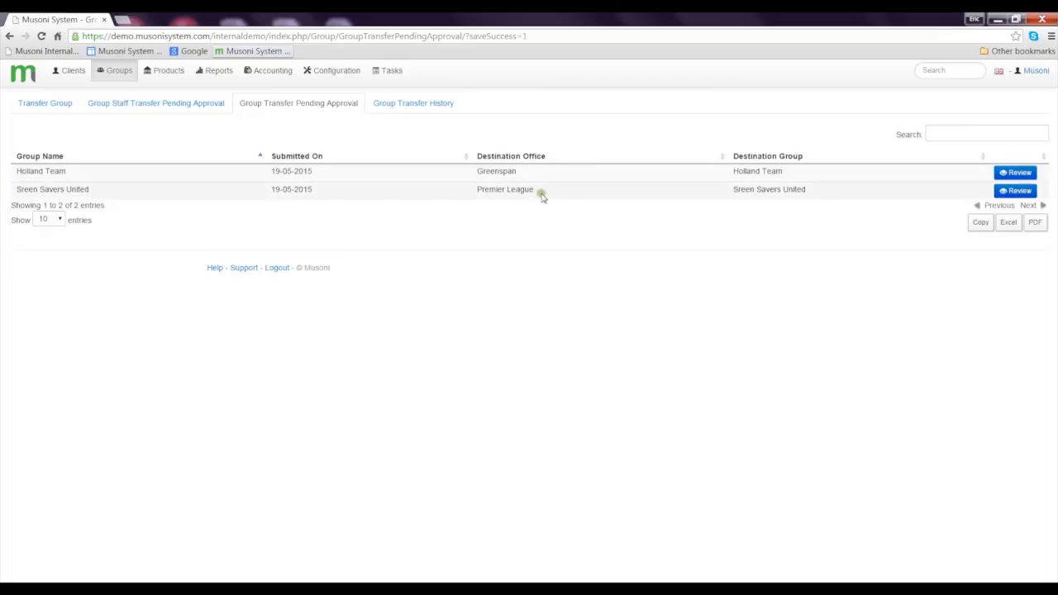
mouse_move(717, 208)
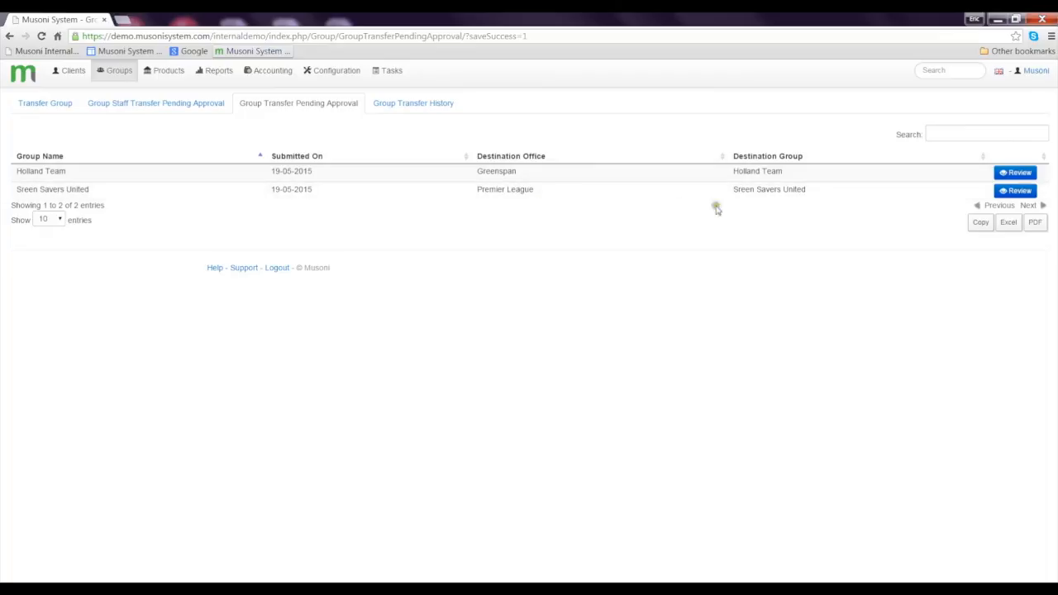
Step: Review the pending Sreen Savers United transfer showing Premier League as new branch
click(1015, 192)
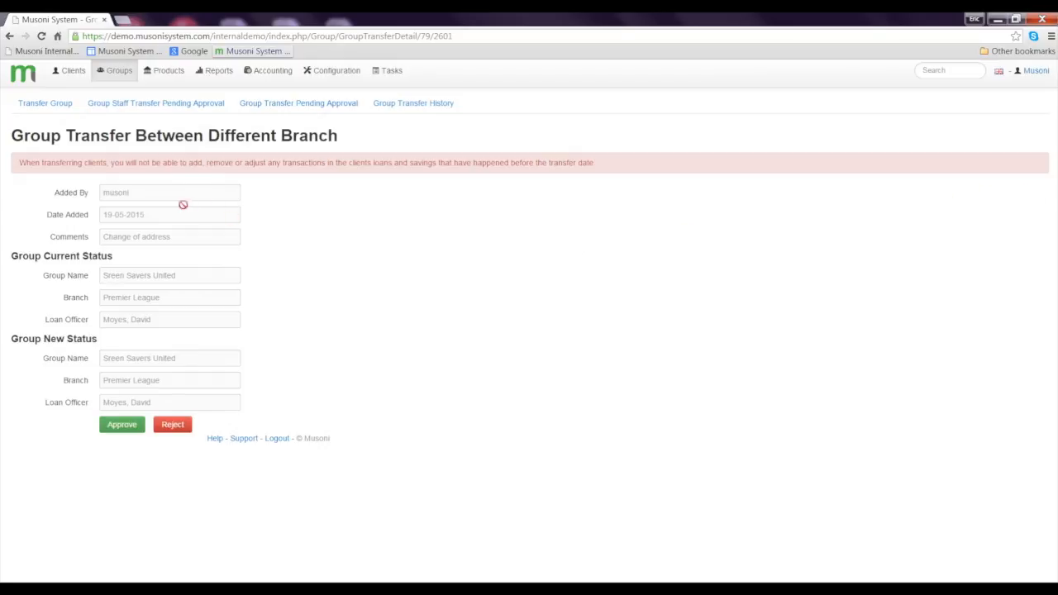
mouse_move(179, 395)
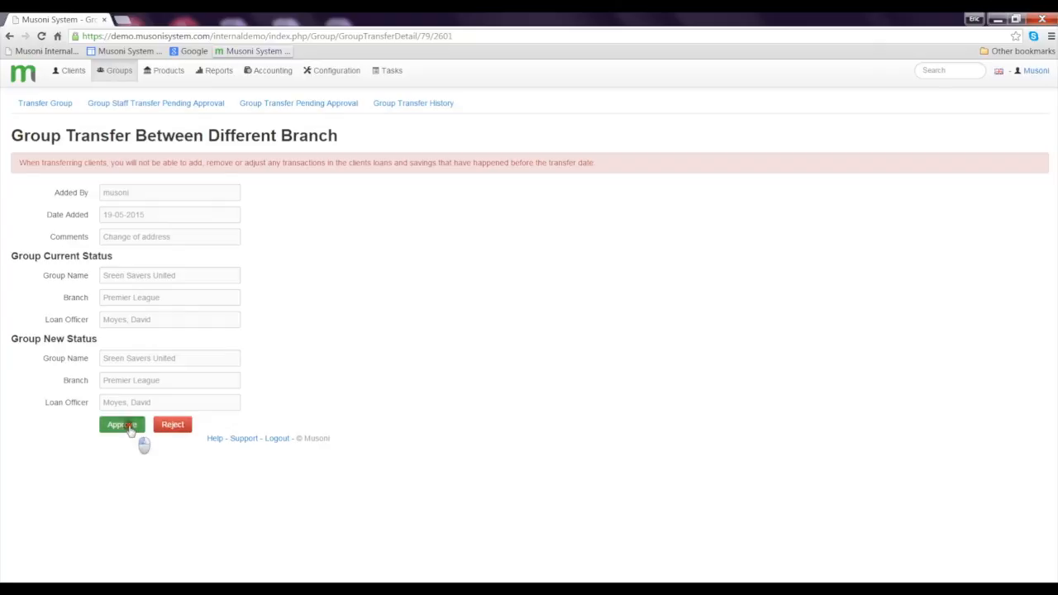
Step: Approve the Sreen Savers United transfer, removing it from the pending list
click(122, 423)
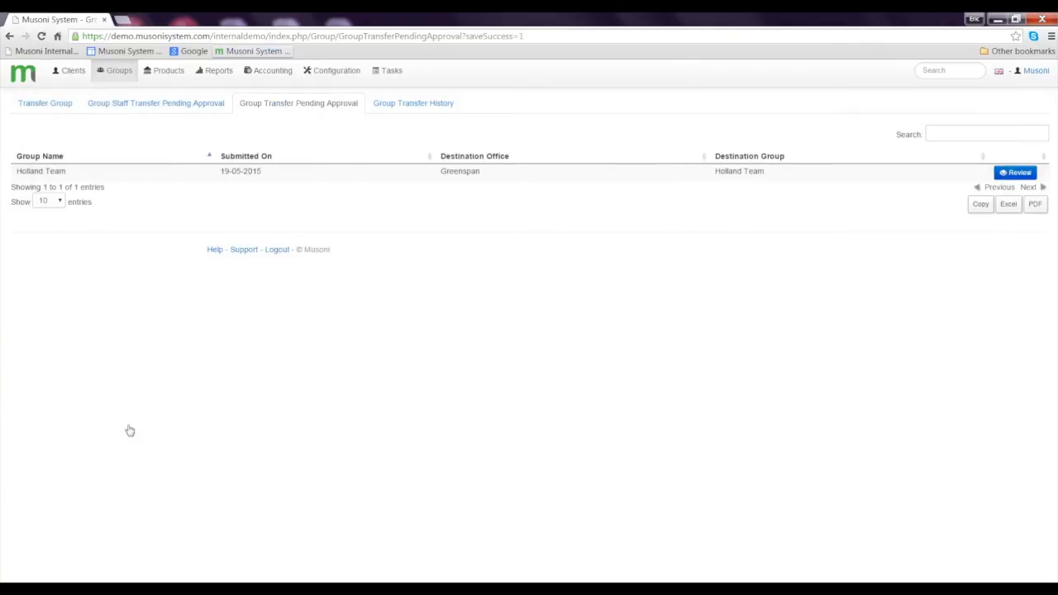
mouse_move(66, 409)
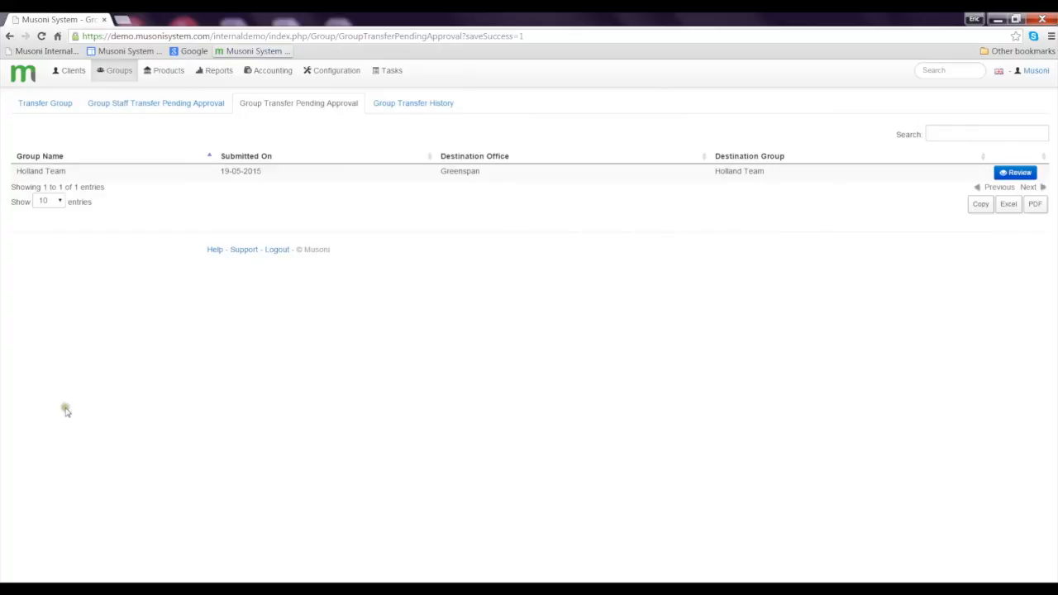
mouse_move(96, 388)
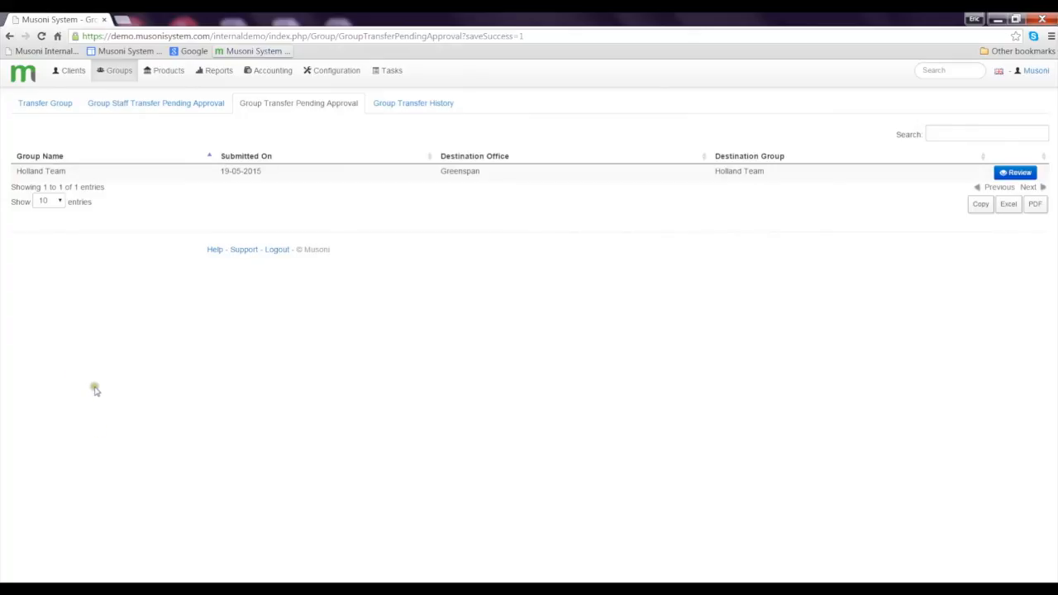
mouse_move(94, 394)
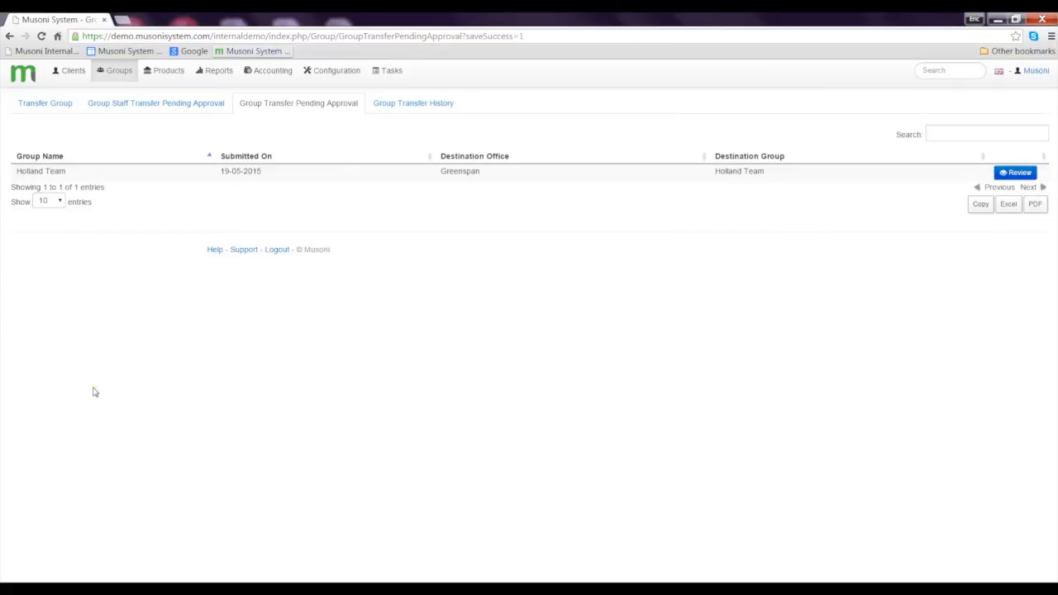
mouse_move(79, 380)
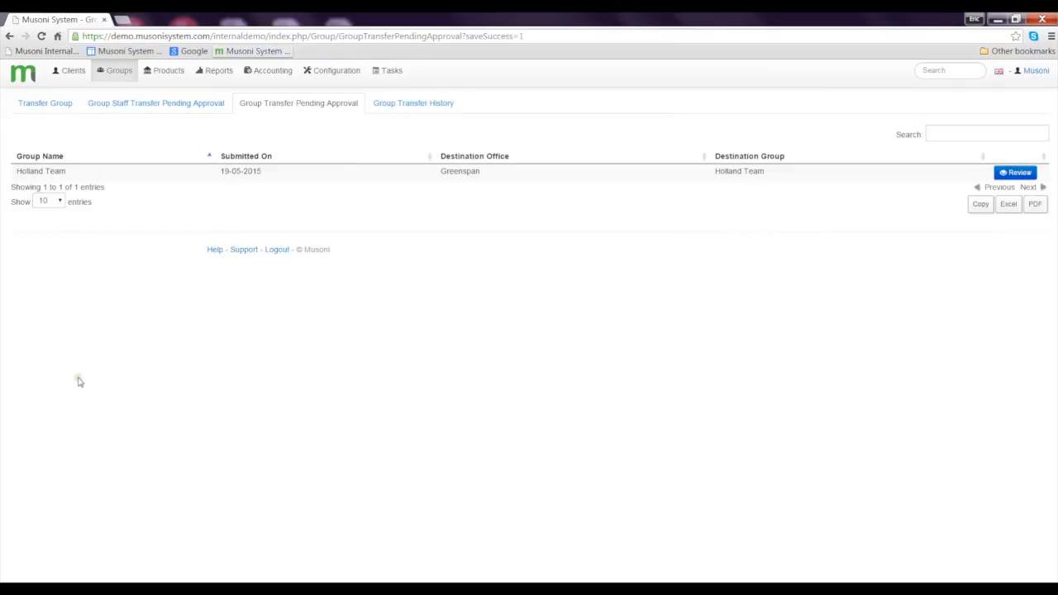